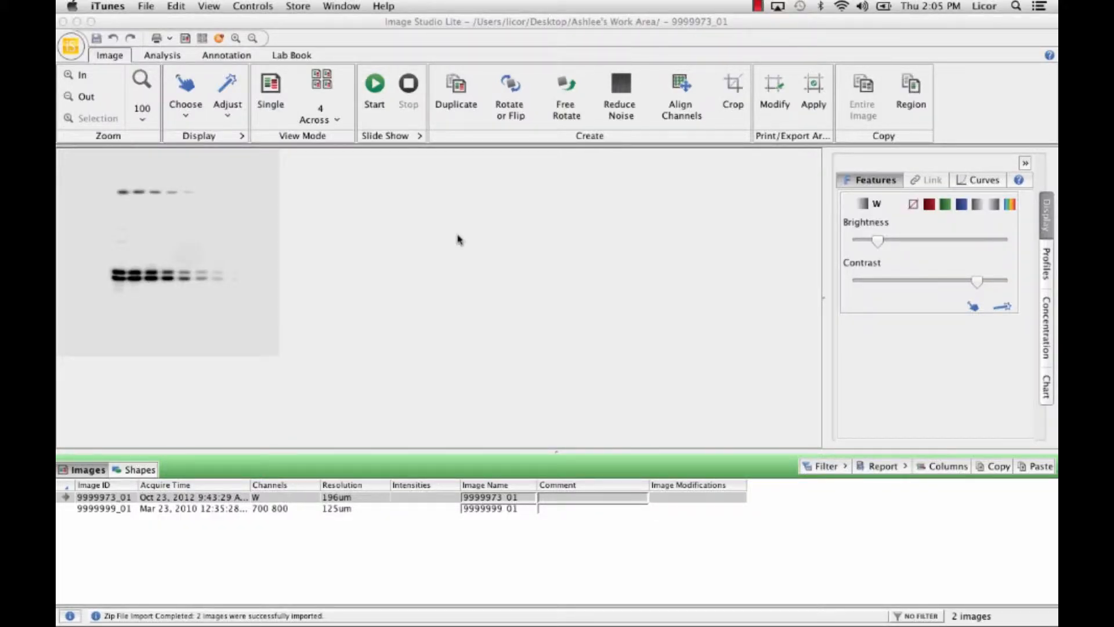
mouse_move(433, 230)
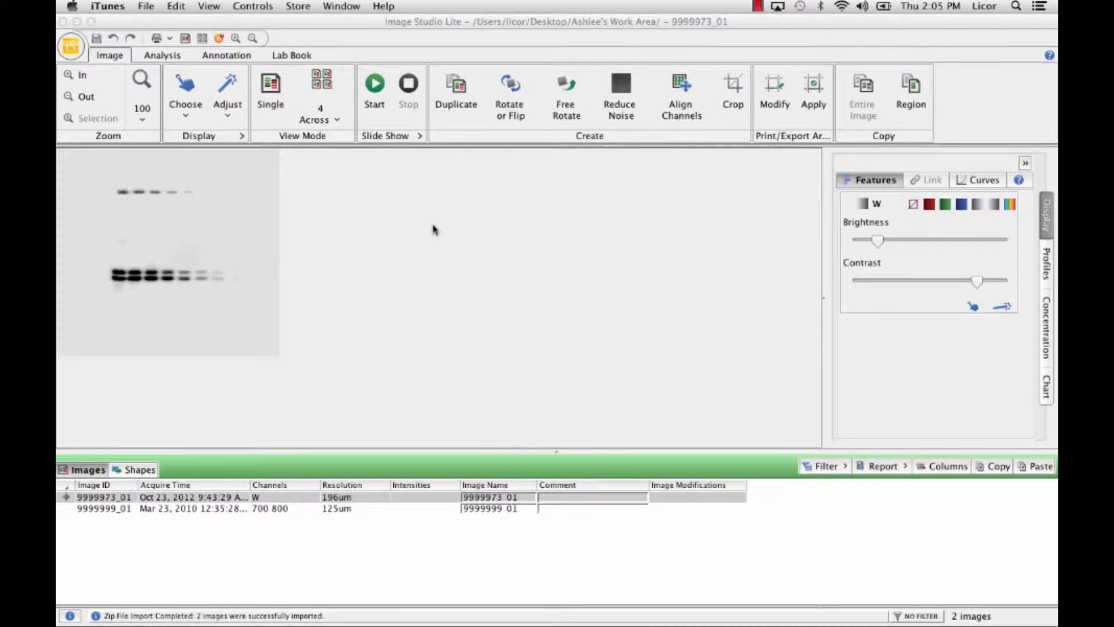
- Switch to the Analysis ribbon to show the shape tools for blot image 9999973_01
left_click(162, 54)
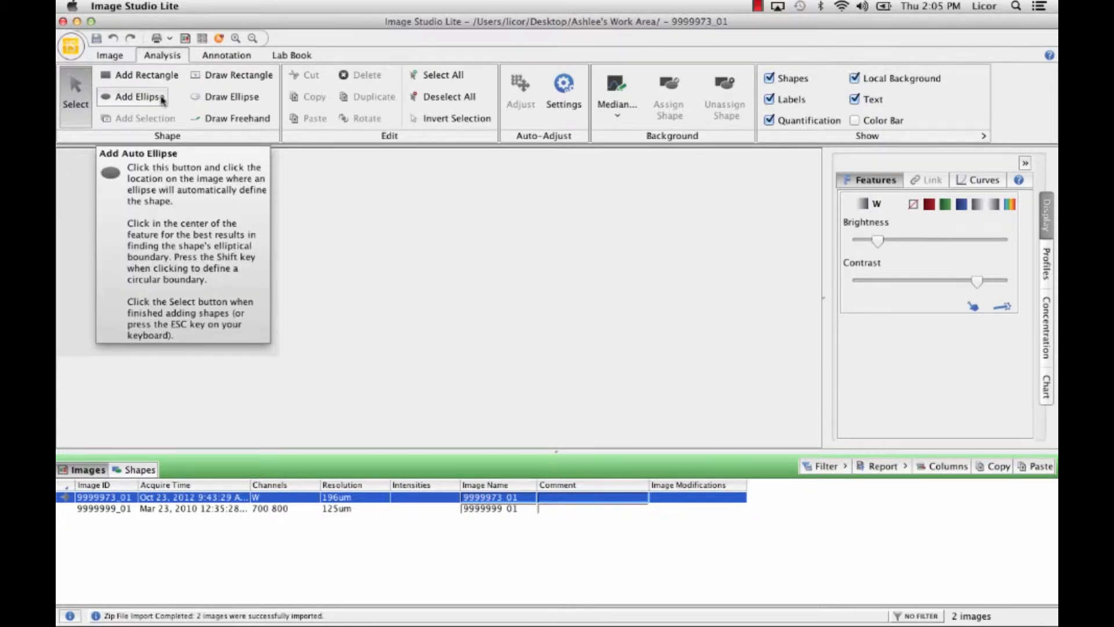
mouse_move(144, 75)
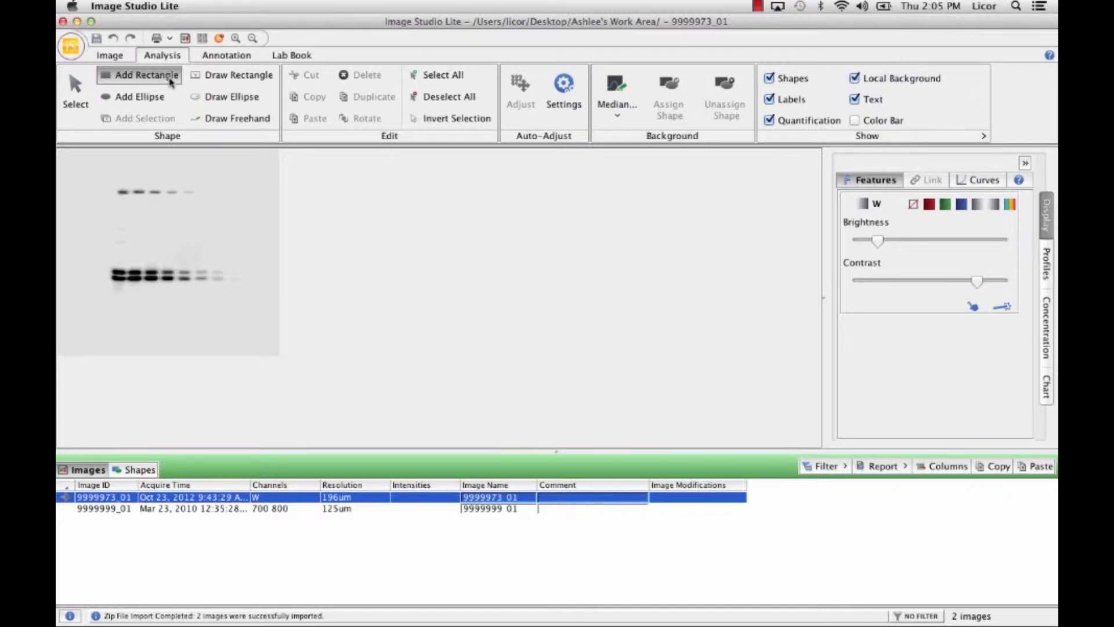
mouse_move(203, 176)
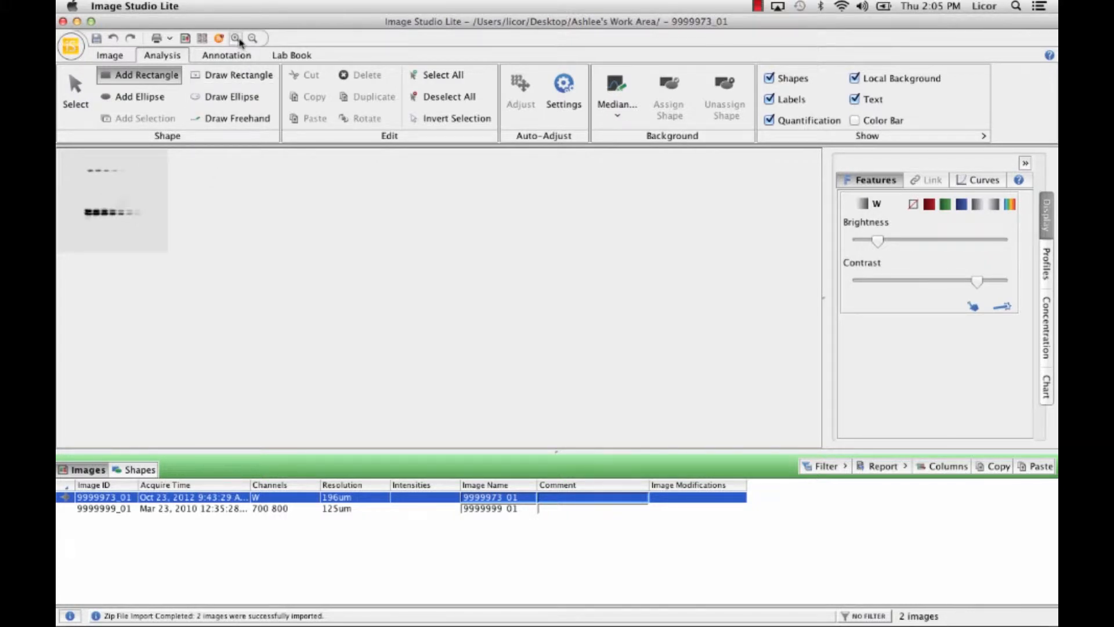
- Zoom in three times and scroll so the top row of bands fills the view
left_click(237, 38)
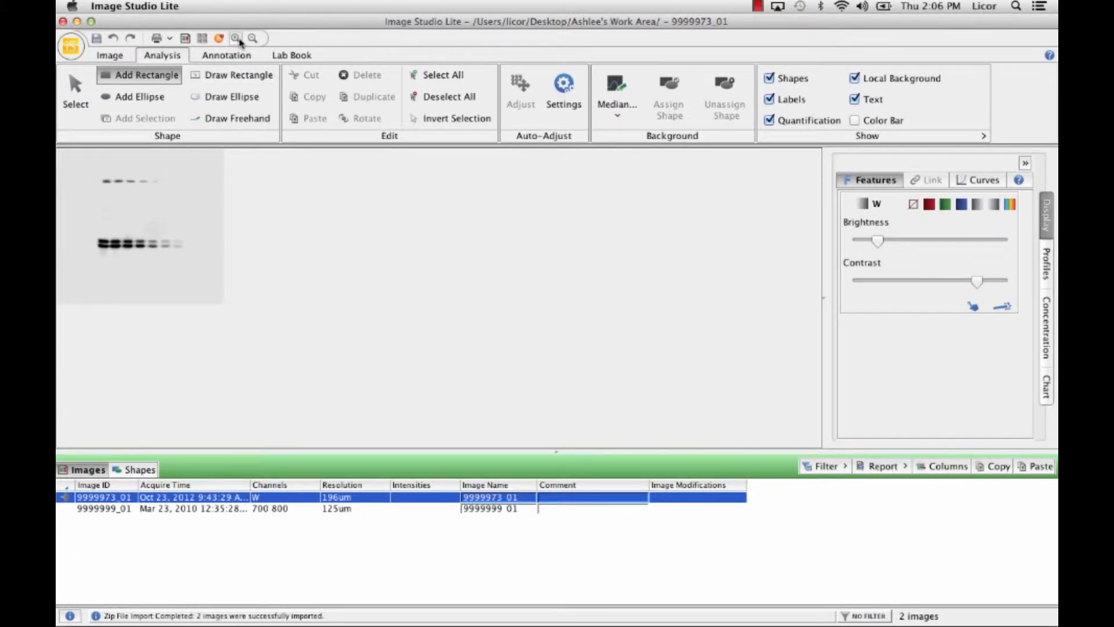
left_click(238, 38)
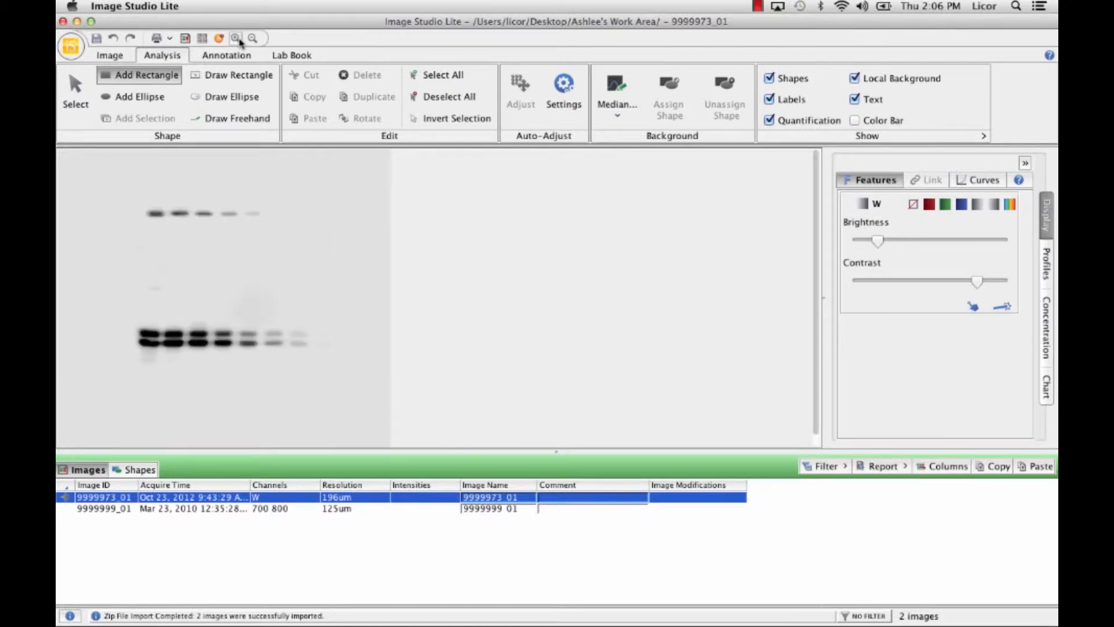
left_click(236, 37)
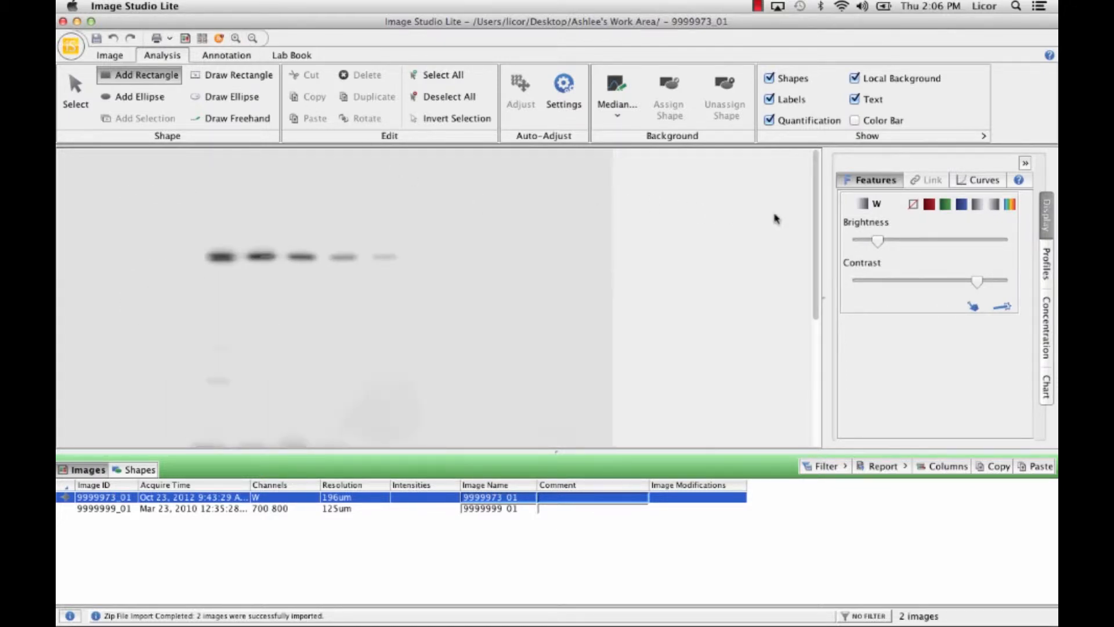
scroll("down", 3)
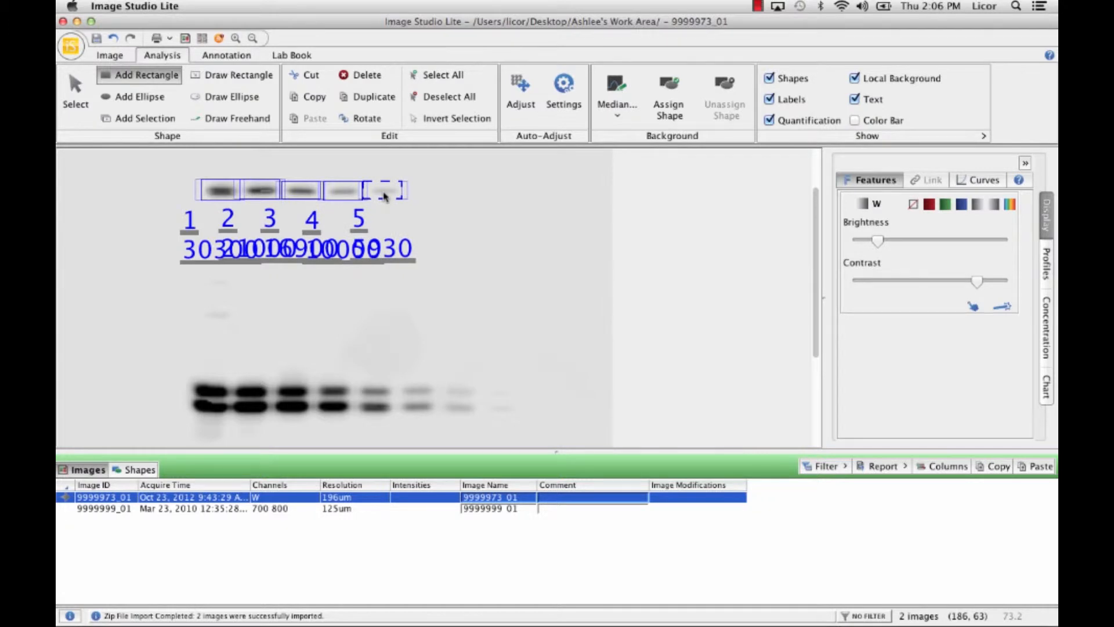
mouse_move(211, 393)
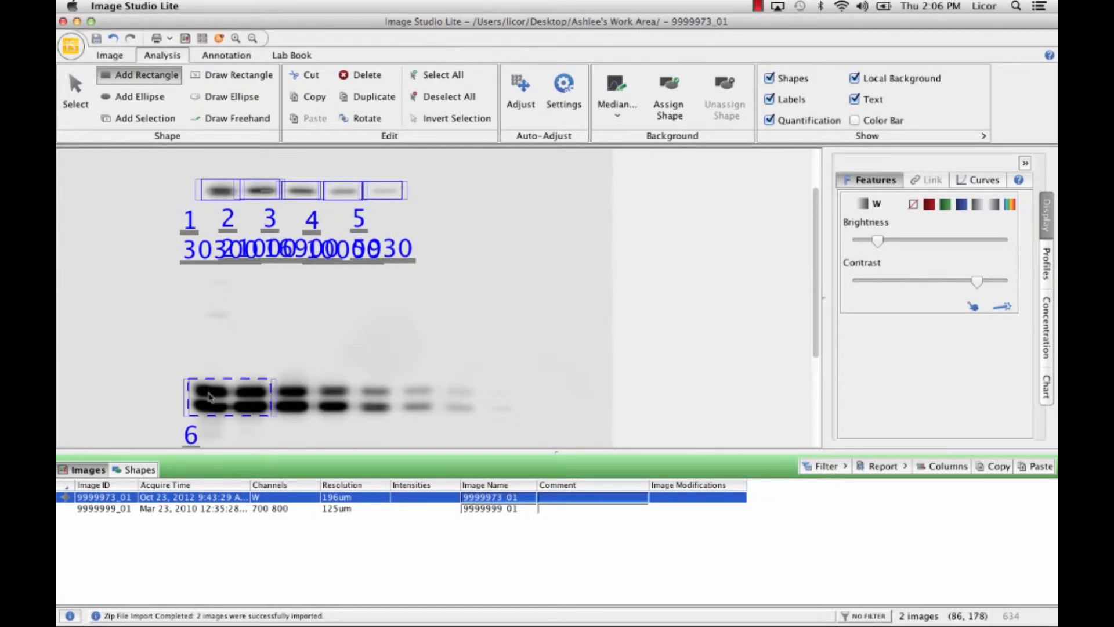
mouse_move(150, 236)
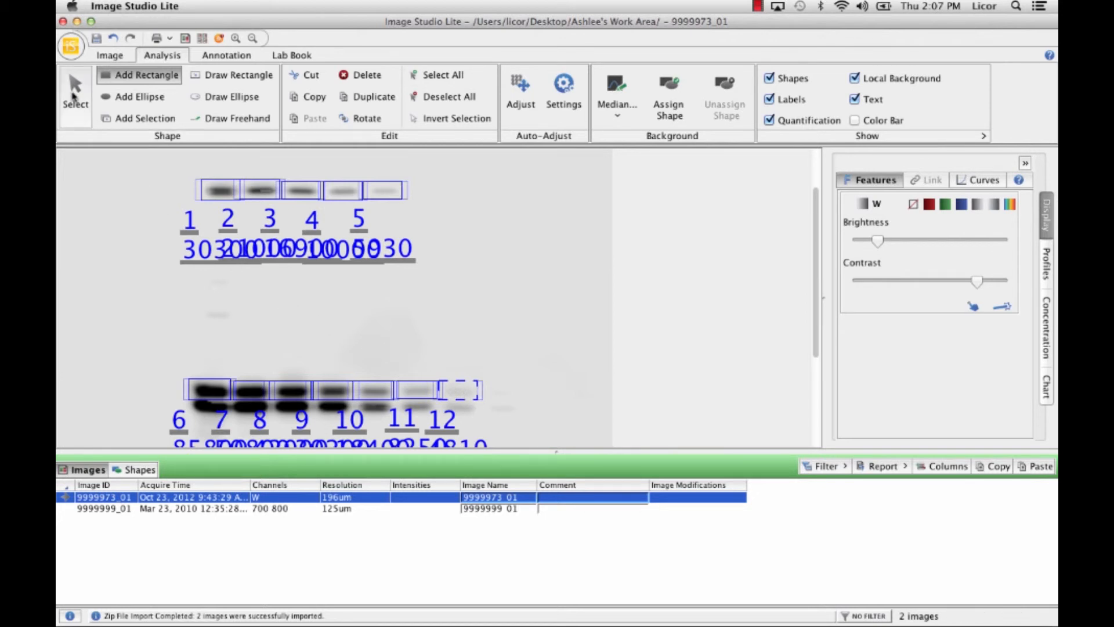
mouse_move(209, 257)
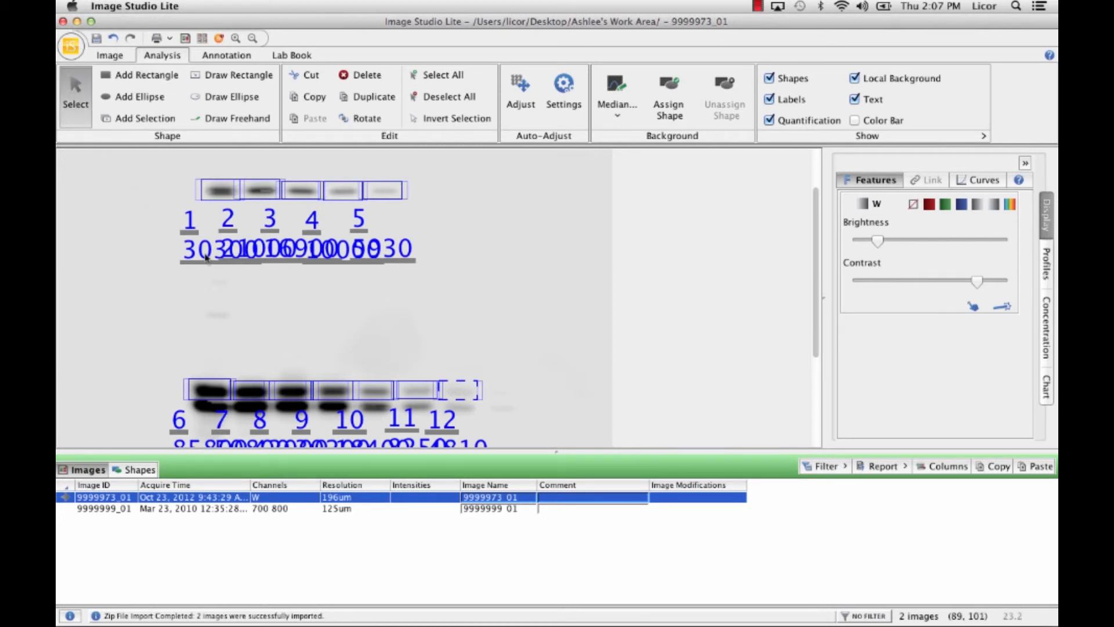
mouse_move(318, 317)
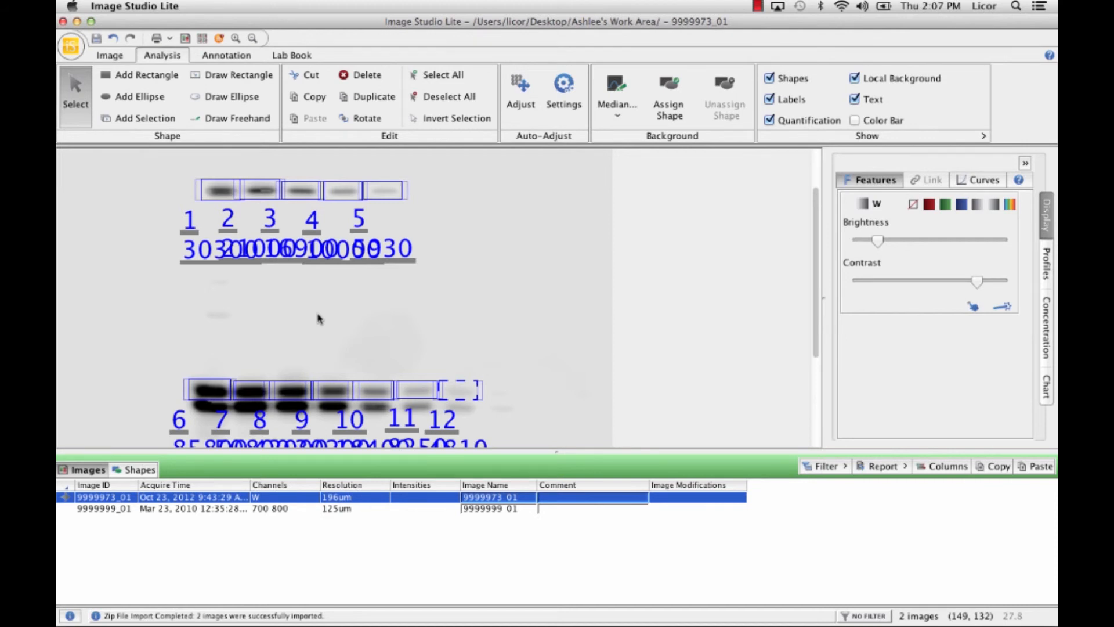